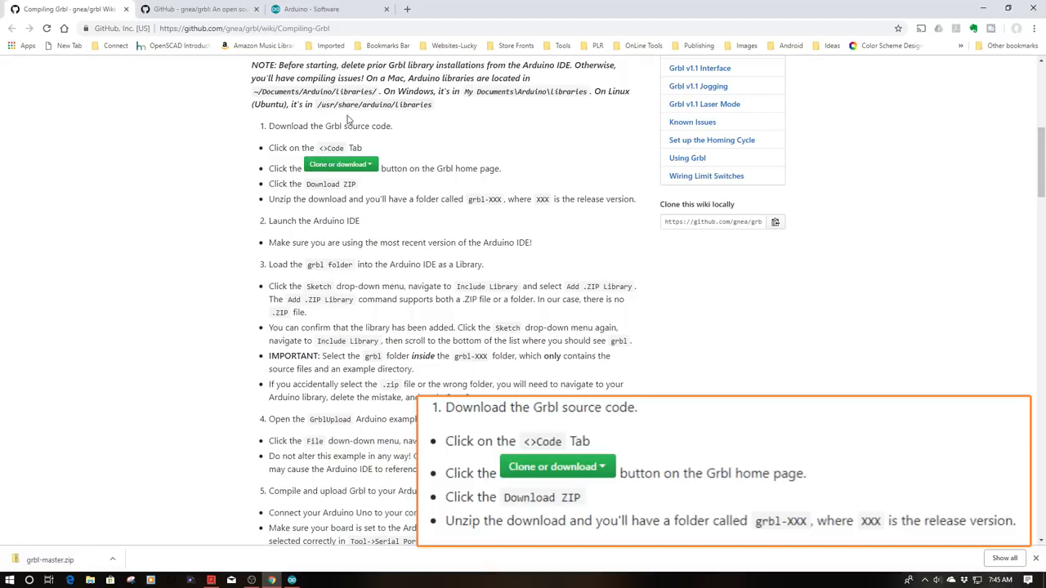
{"action": "mouse_move", "coordinate": [348, 118]}
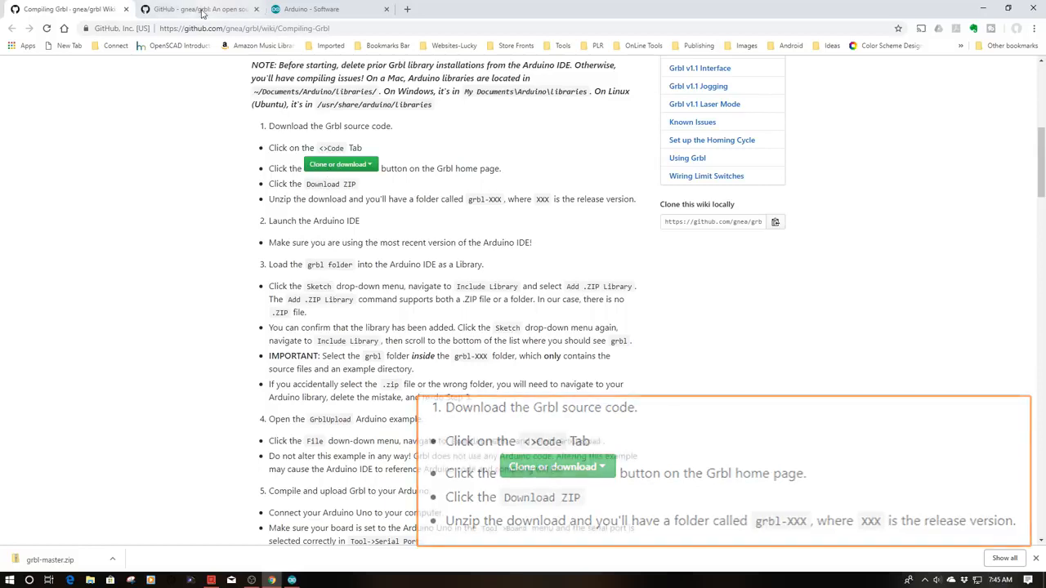
Switch to the Q-Dir file manager showing the downloaded Grbl files in Downloads.
{"action": "left_click", "coordinate": [200, 10]}
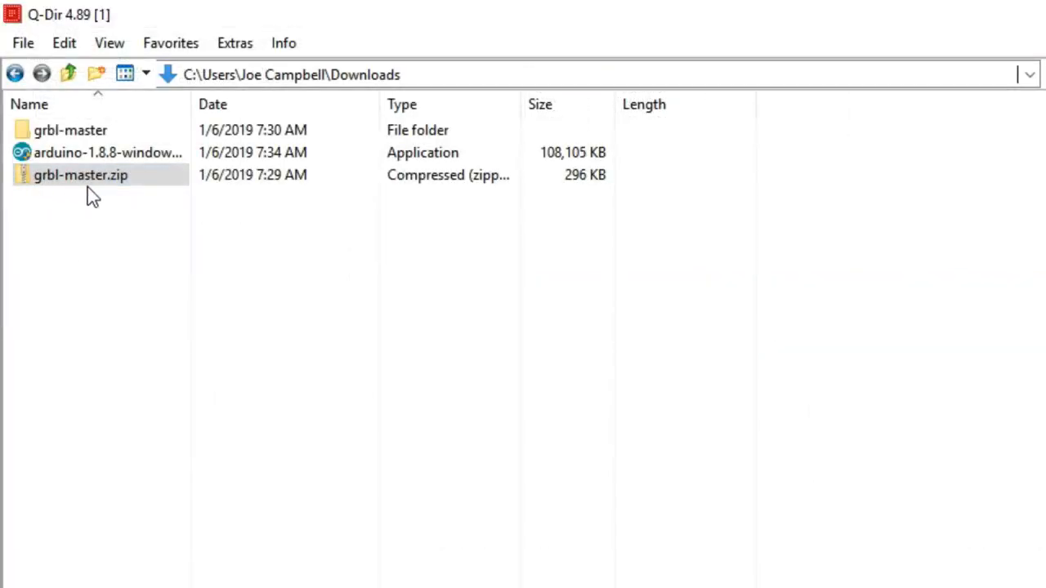
{"action": "mouse_move", "coordinate": [105, 196]}
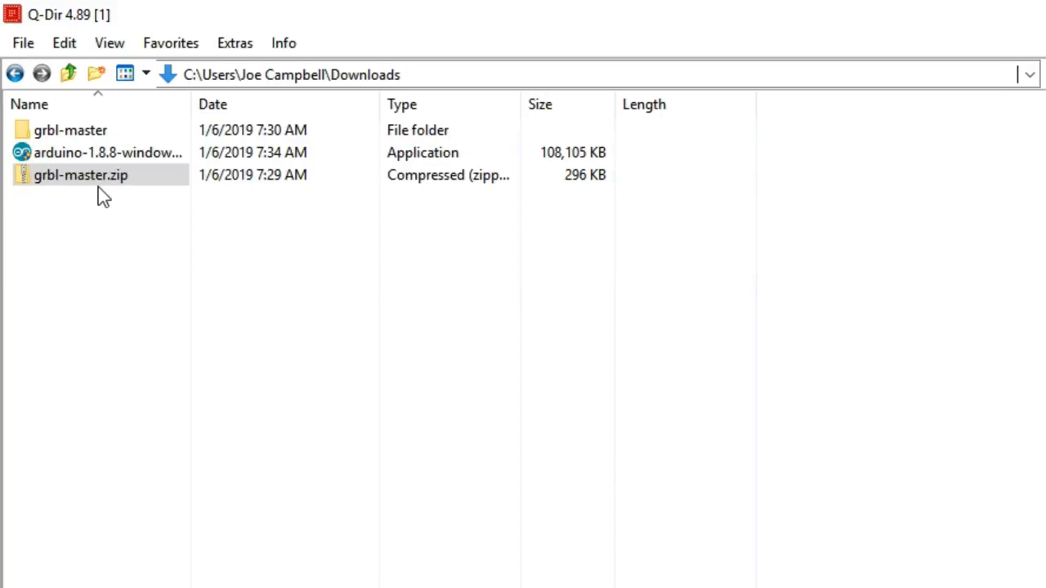
Bring up the context actions for the grbl-master.zip archive to extract it.
{"action": "right_click", "coordinate": [98, 188]}
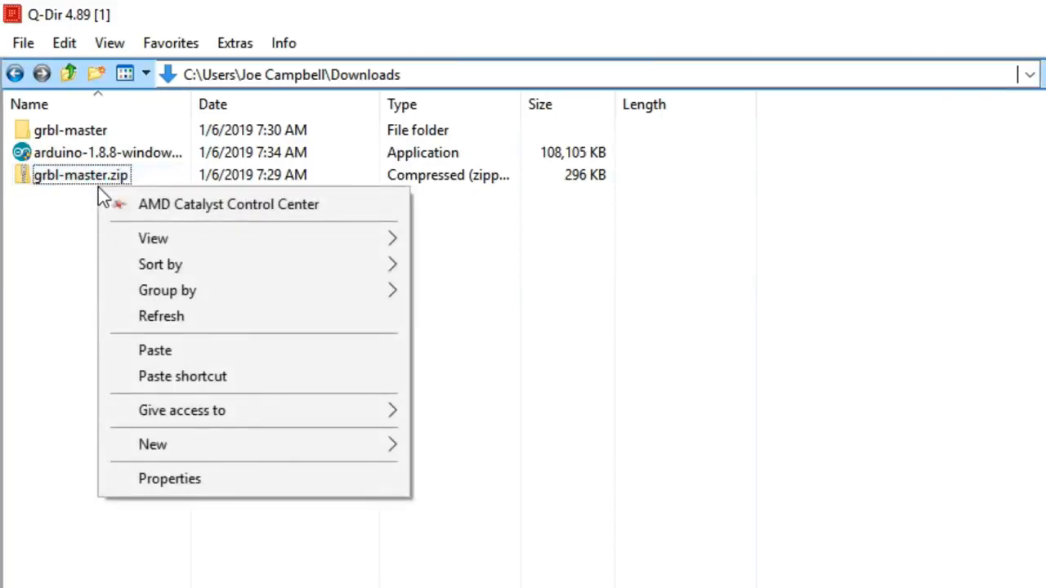
{"action": "left_click", "coordinate": [82, 174]}
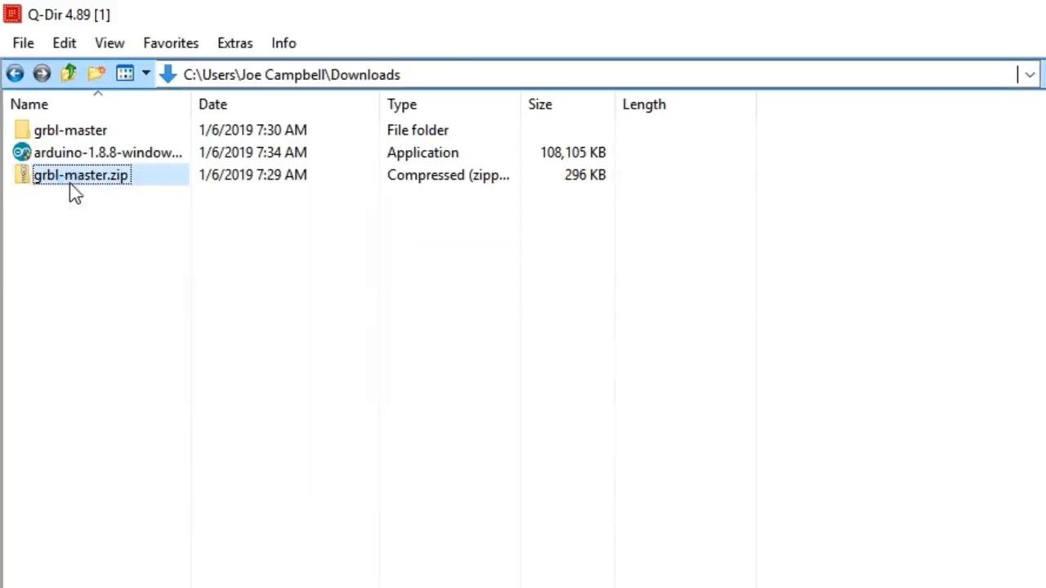
{"action": "right_click", "coordinate": [81, 175]}
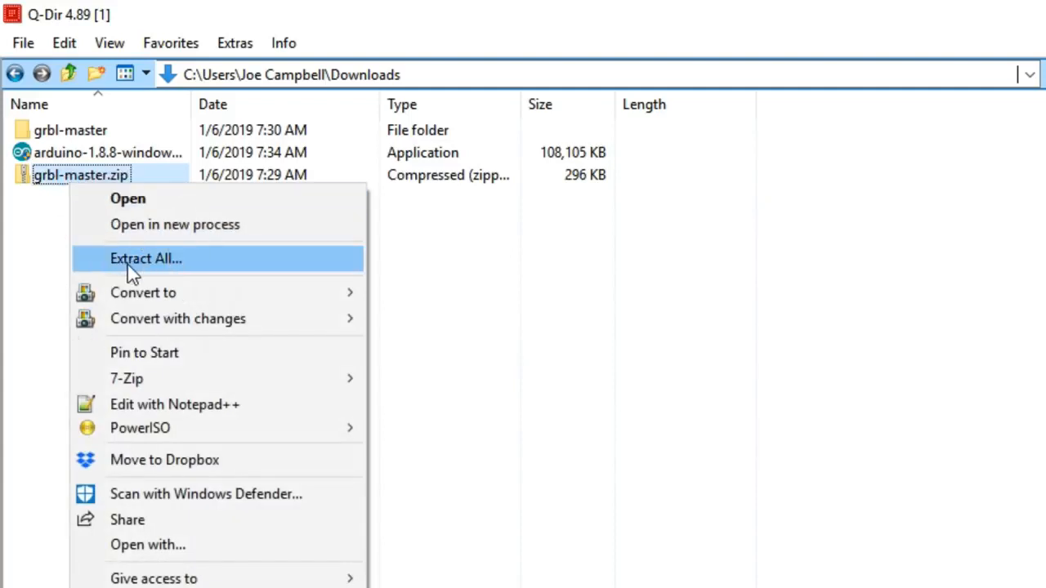
{"action": "mouse_move", "coordinate": [89, 145]}
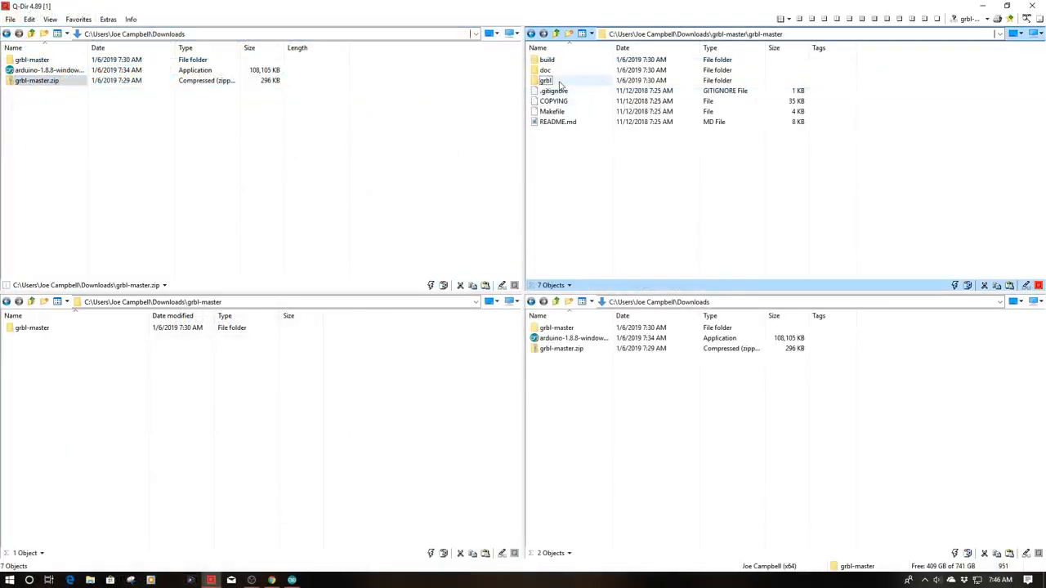
{"action": "mouse_move", "coordinate": [546, 81]}
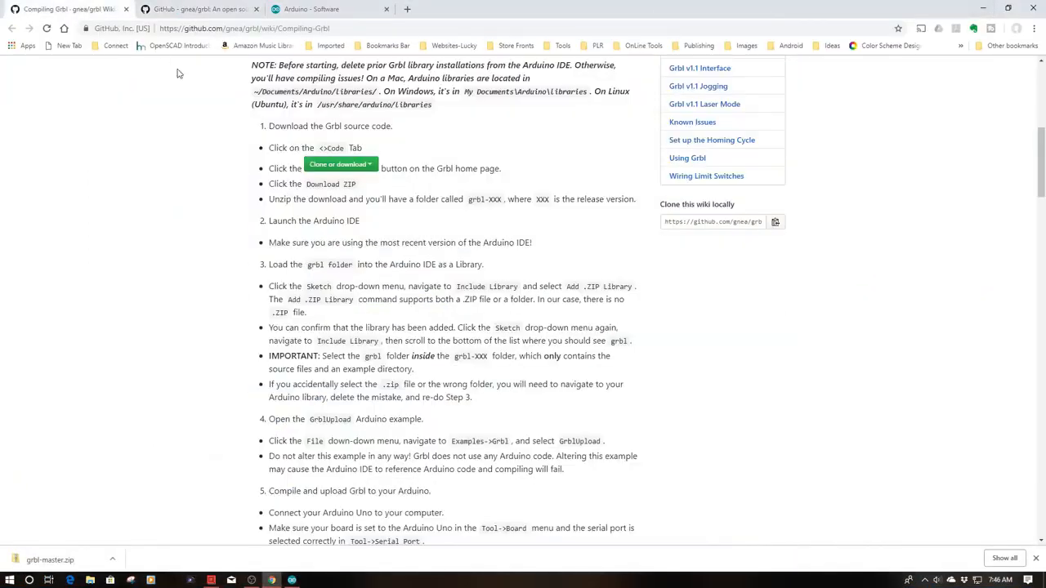
{"action": "mouse_move", "coordinate": [292, 203]}
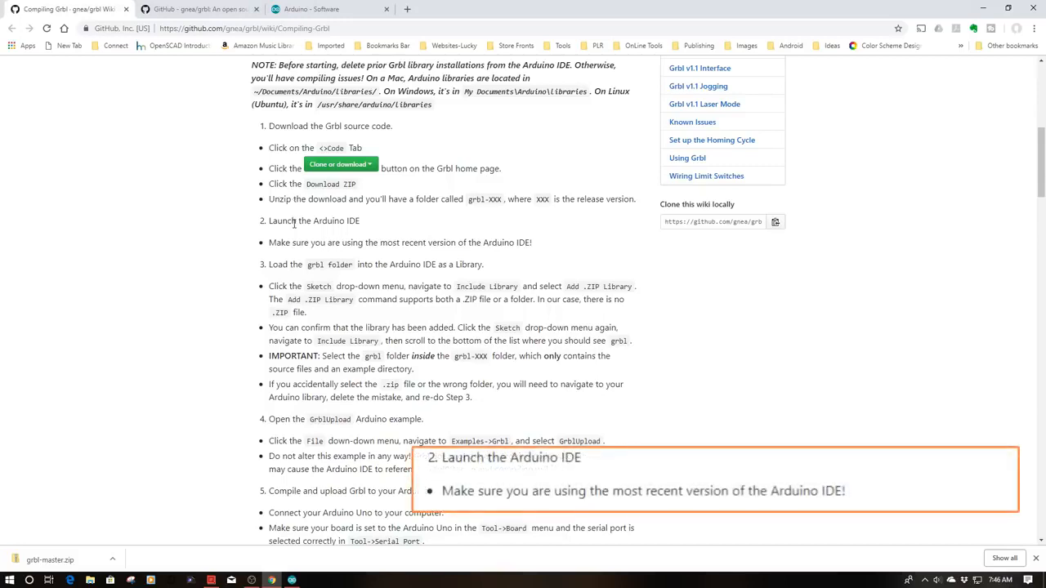
{"action": "mouse_move", "coordinate": [314, 230]}
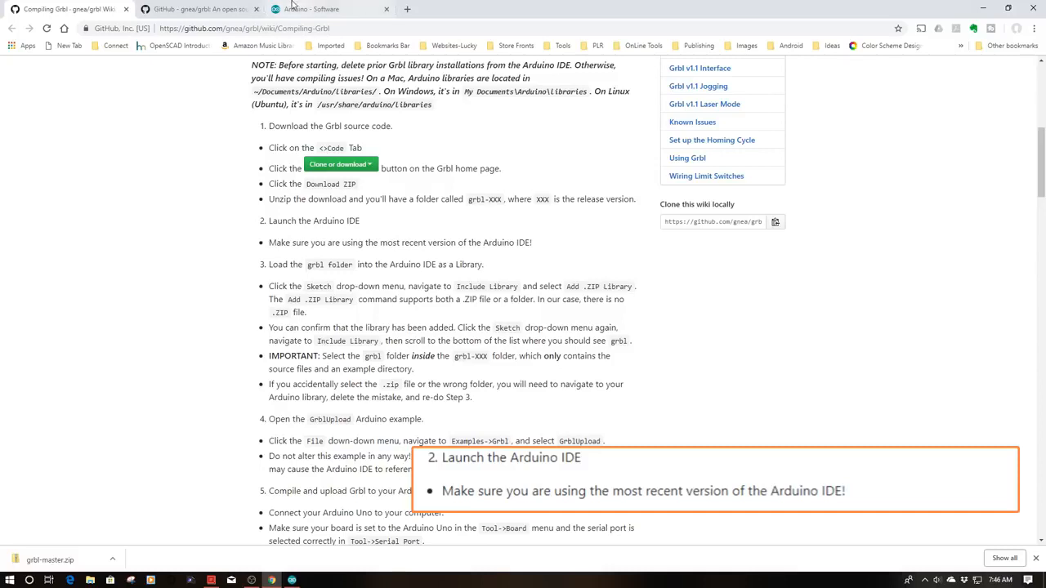
Switch to the Arduino - Software download page in Chrome.
{"action": "left_click", "coordinate": [327, 10]}
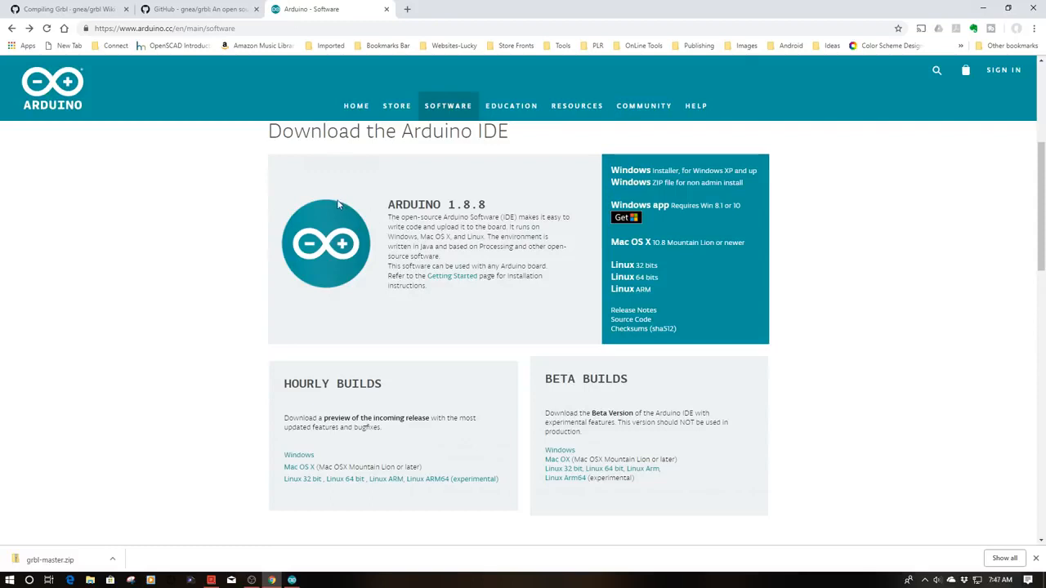
{"action": "mouse_move", "coordinate": [294, 181]}
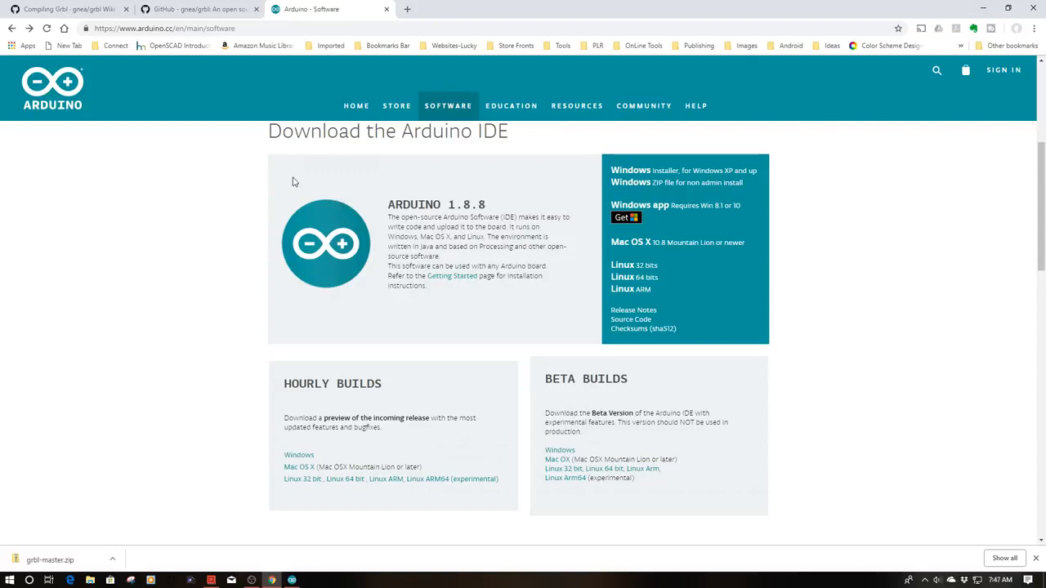
{"action": "mouse_move", "coordinate": [331, 182]}
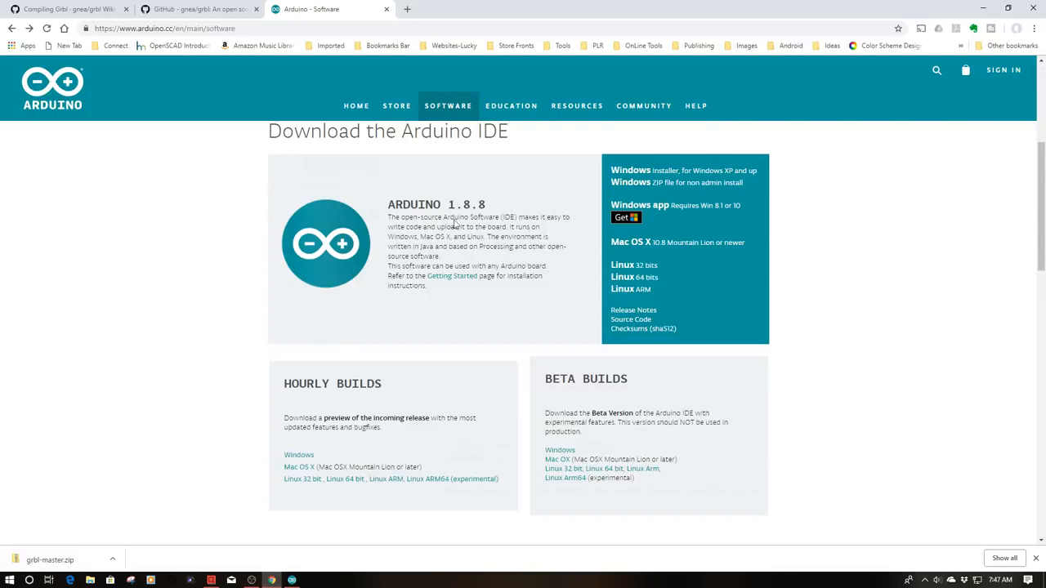
{"action": "mouse_move", "coordinate": [499, 212]}
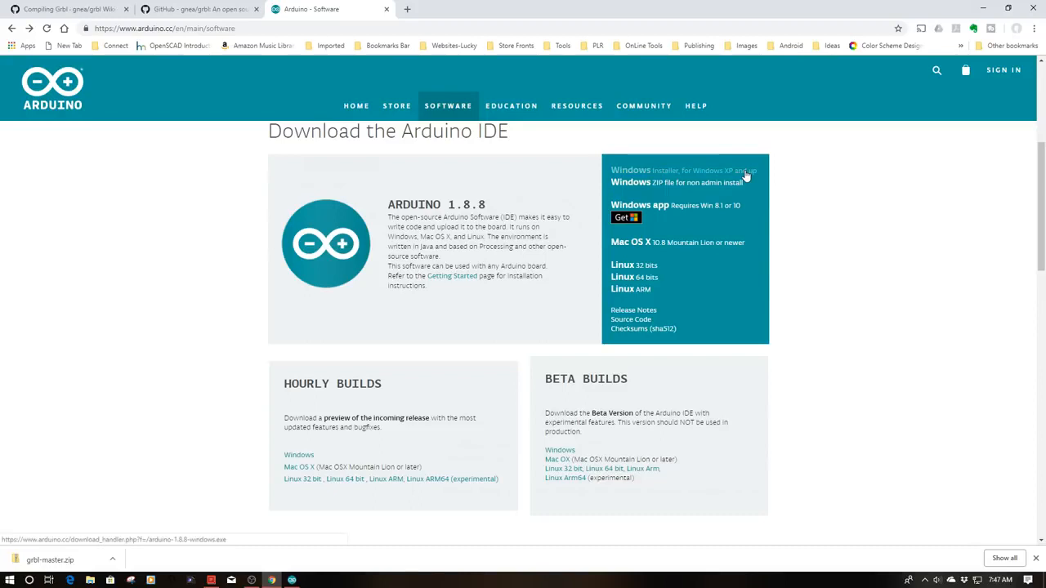
{"action": "mouse_move", "coordinate": [732, 209]}
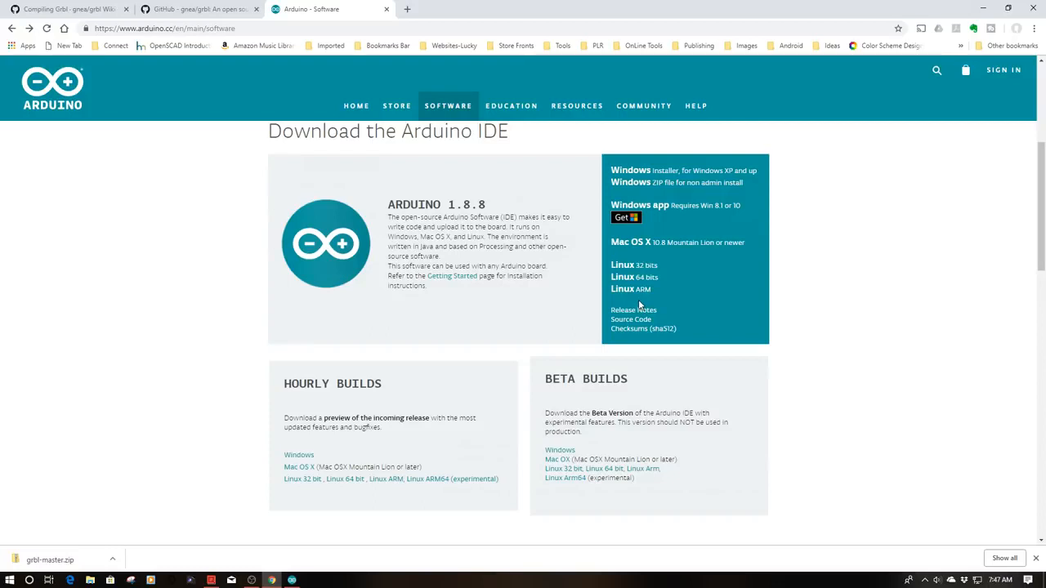
Bring up the installed Arduino IDE 1.8.8 from the taskbar.
{"action": "left_click", "coordinate": [291, 581]}
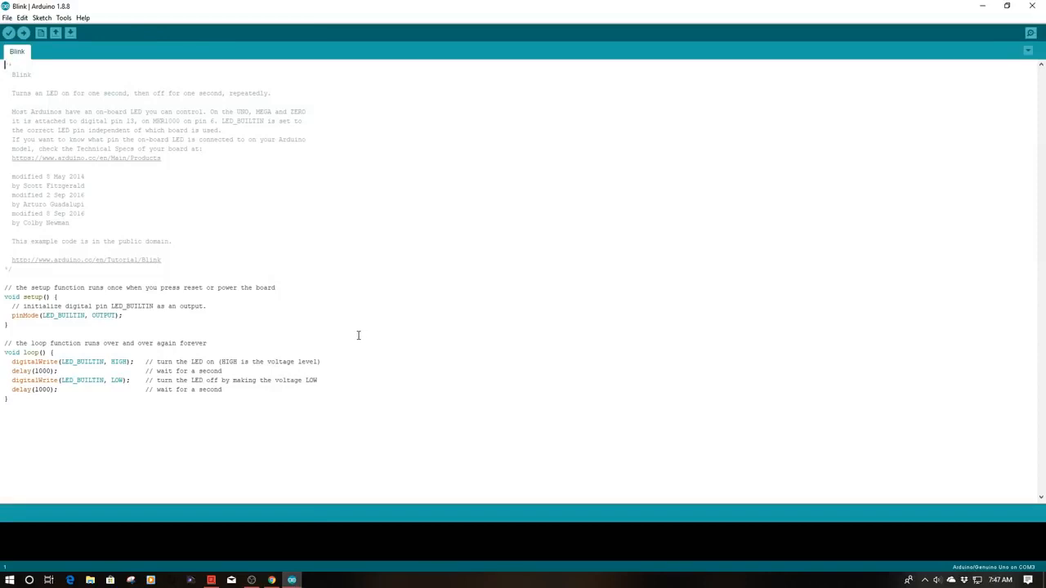
{"action": "mouse_move", "coordinate": [252, 546]}
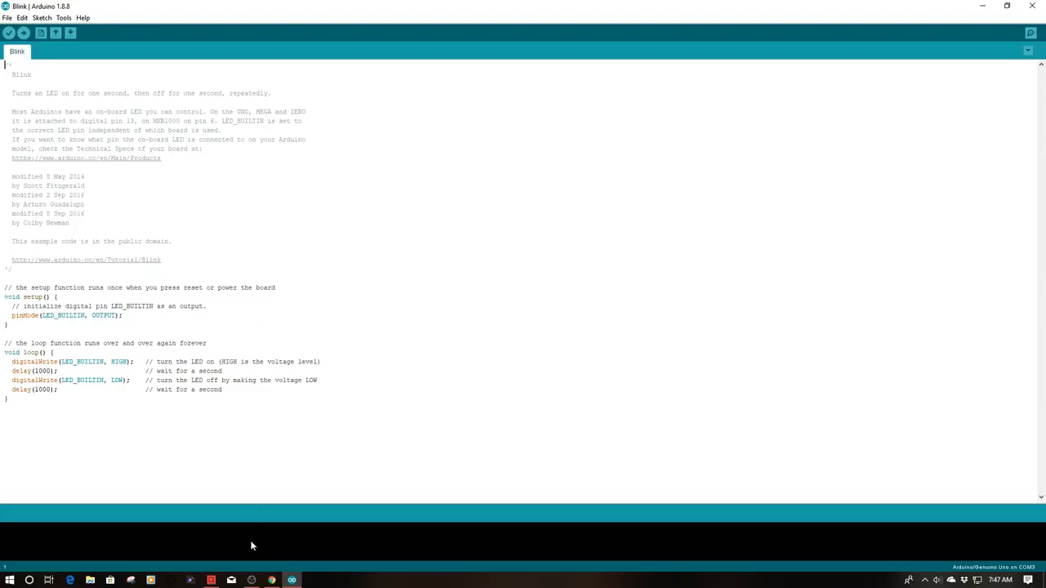
{"action": "mouse_move", "coordinate": [272, 580]}
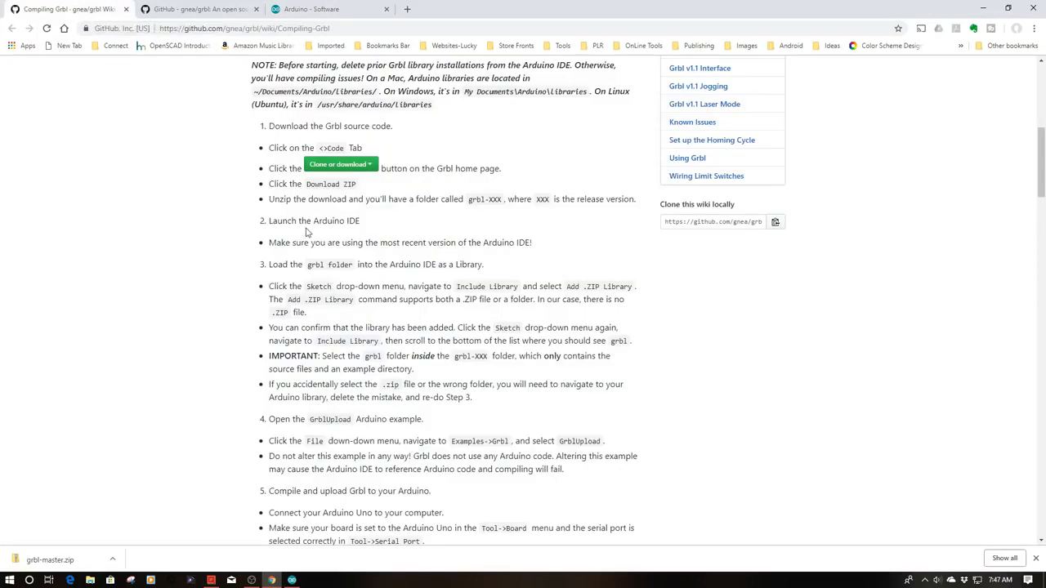
{"action": "mouse_move", "coordinate": [333, 235]}
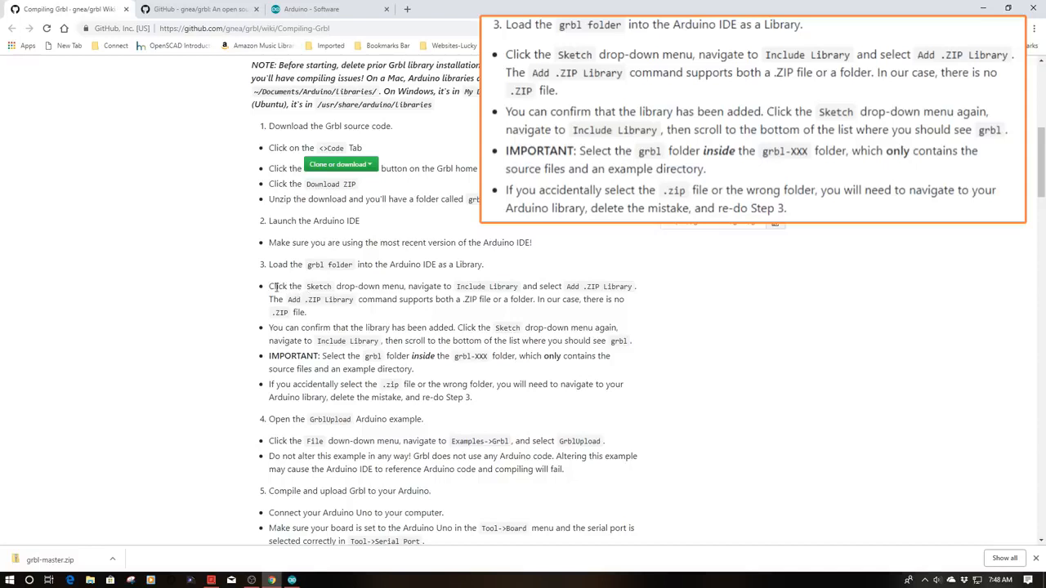
{"action": "mouse_move", "coordinate": [451, 298]}
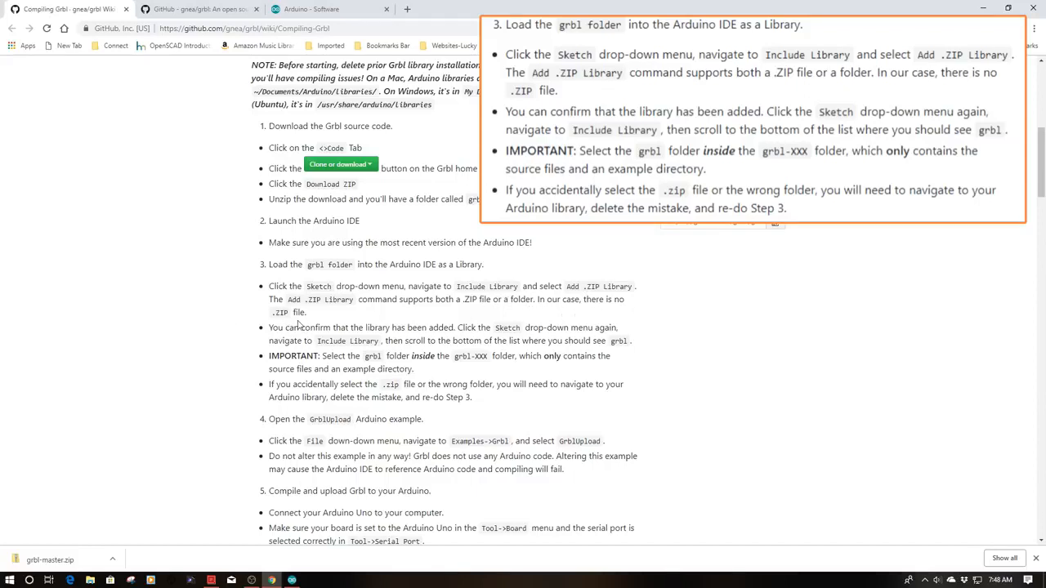
Start Add .ZIP Library from the Sketch > Include Library menu.
{"action": "left_click", "coordinate": [291, 580]}
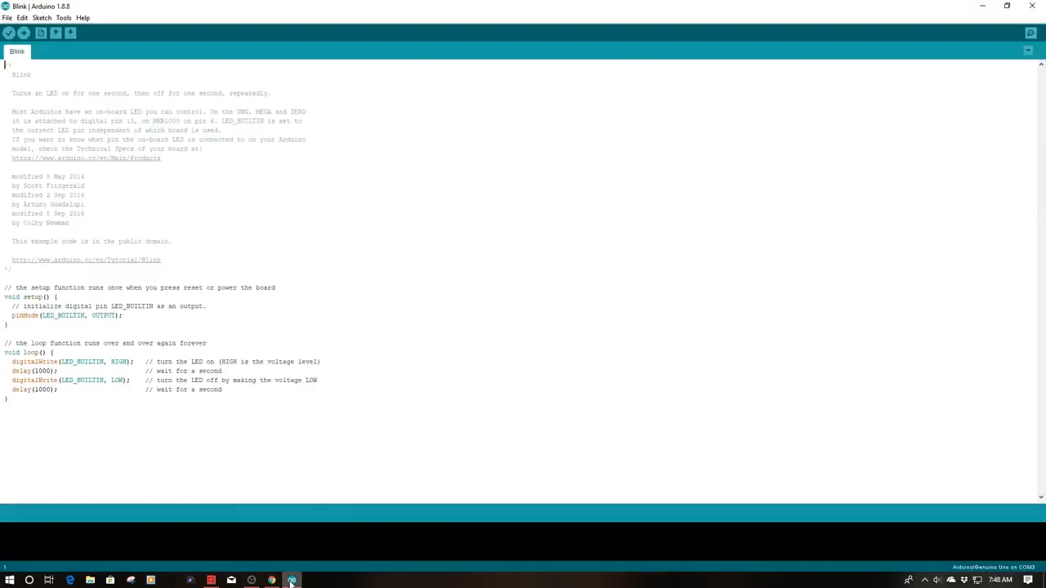
{"action": "mouse_move", "coordinate": [41, 33]}
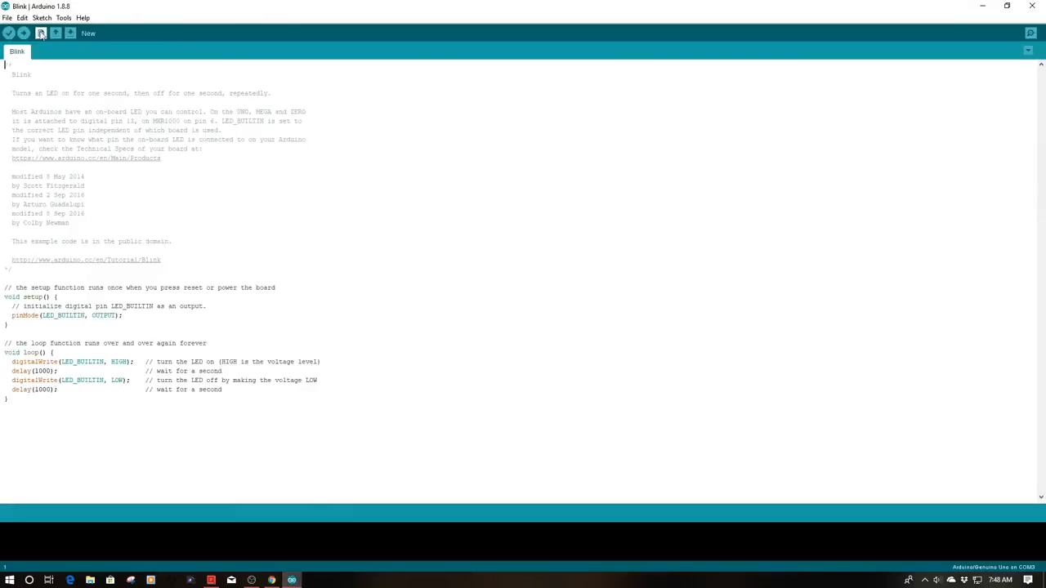
{"action": "left_click", "coordinate": [42, 16]}
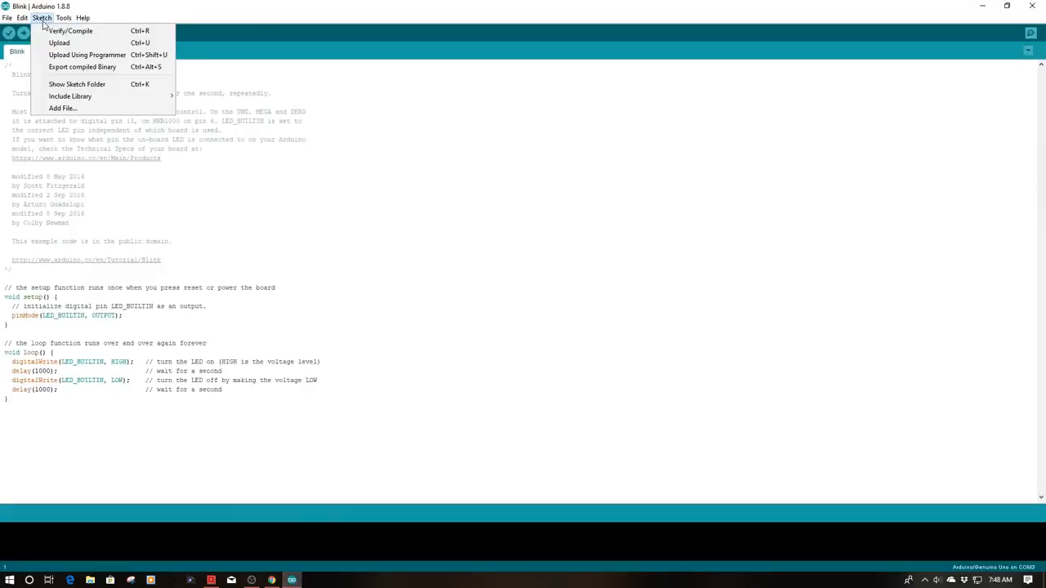
{"action": "mouse_move", "coordinate": [70, 95]}
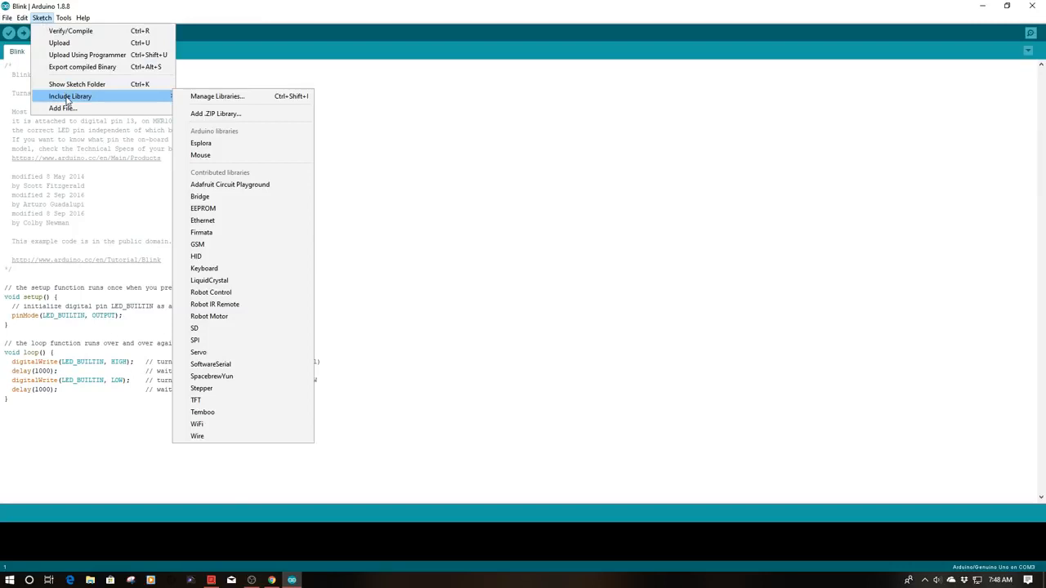
{"action": "mouse_move", "coordinate": [162, 101]}
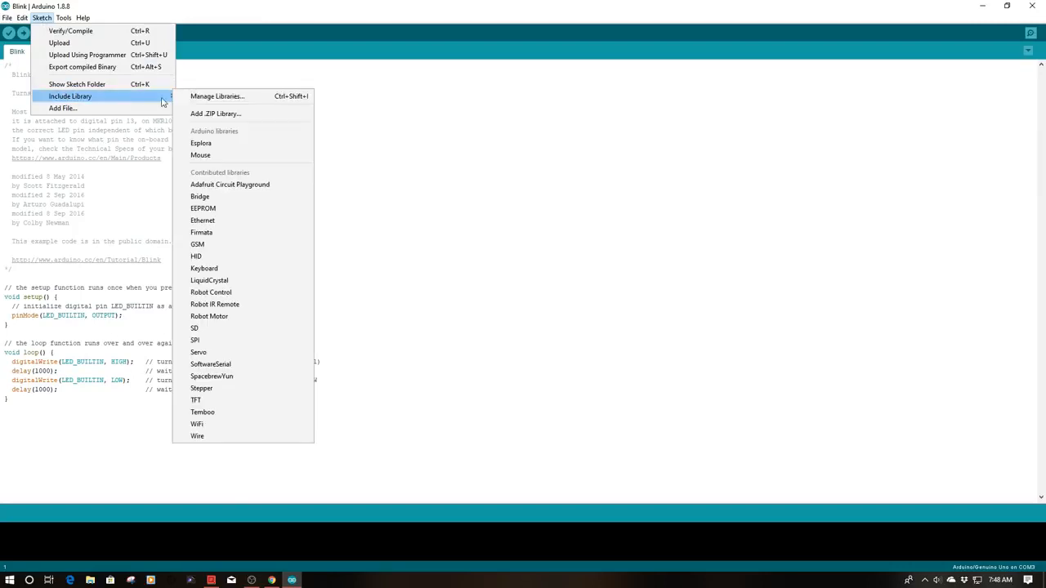
{"action": "left_click", "coordinate": [215, 114]}
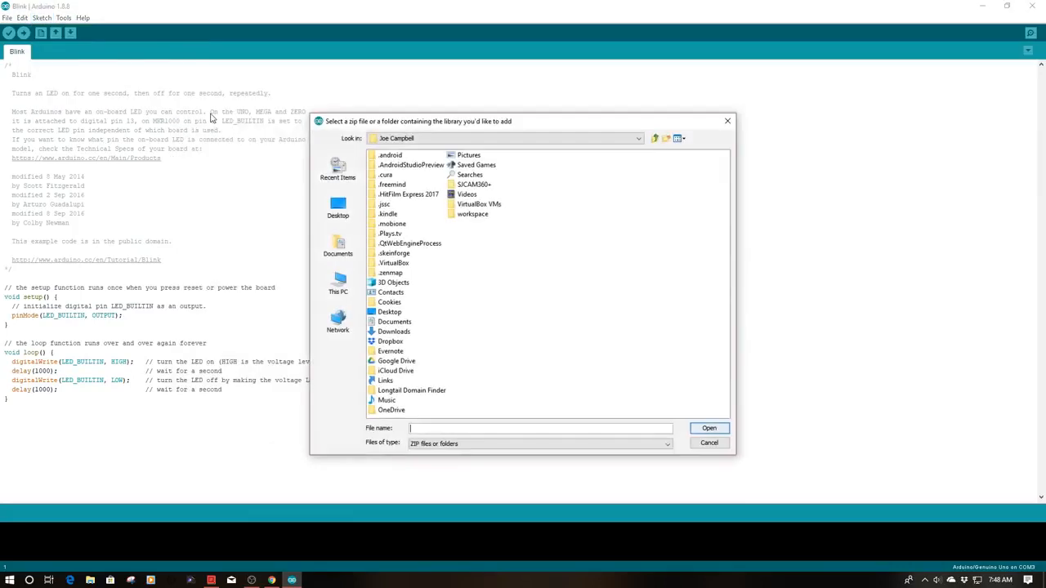
Select the grbl folder inside Downloads > grbl-master > grbl-master and add it as a library.
{"action": "left_click", "coordinate": [336, 206]}
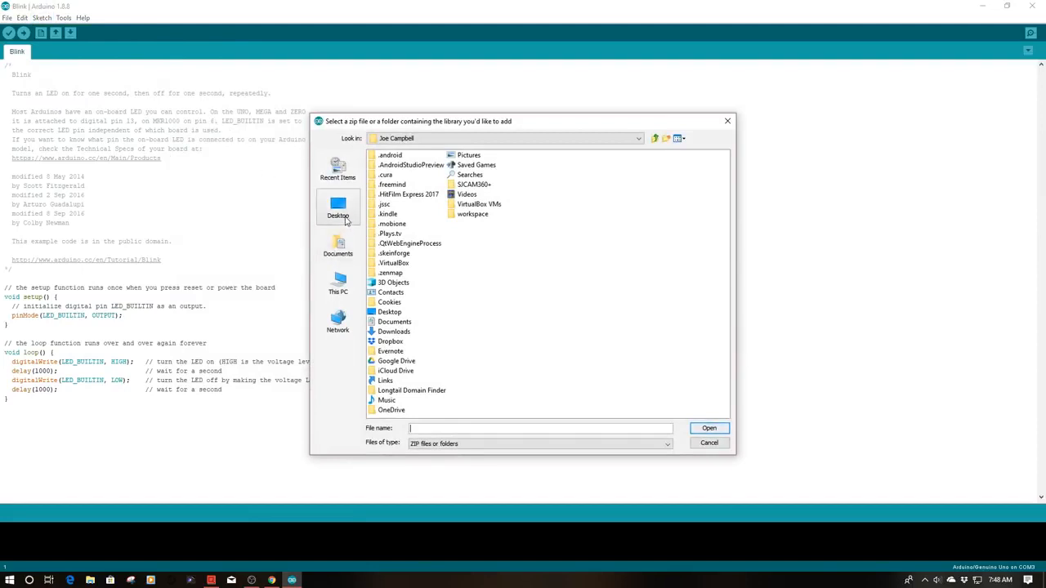
{"action": "left_click", "coordinate": [336, 281]}
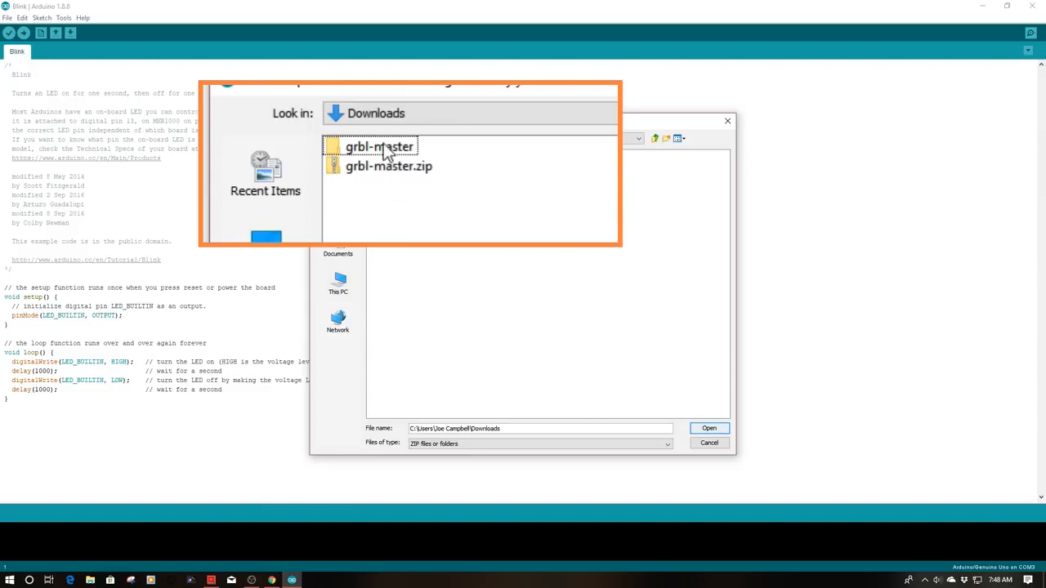
{"action": "double_click", "coordinate": [379, 147]}
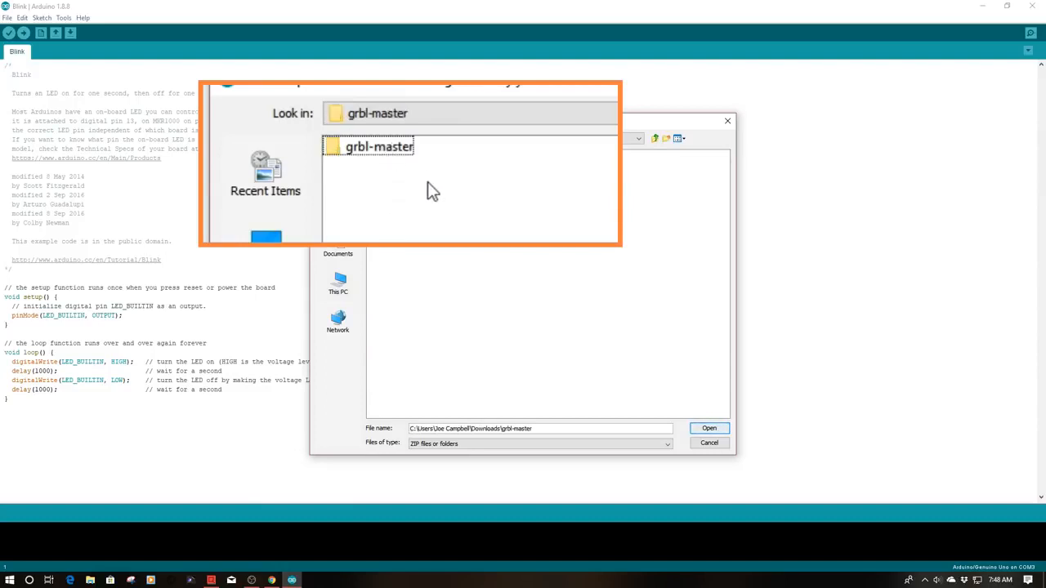
{"action": "double_click", "coordinate": [379, 147]}
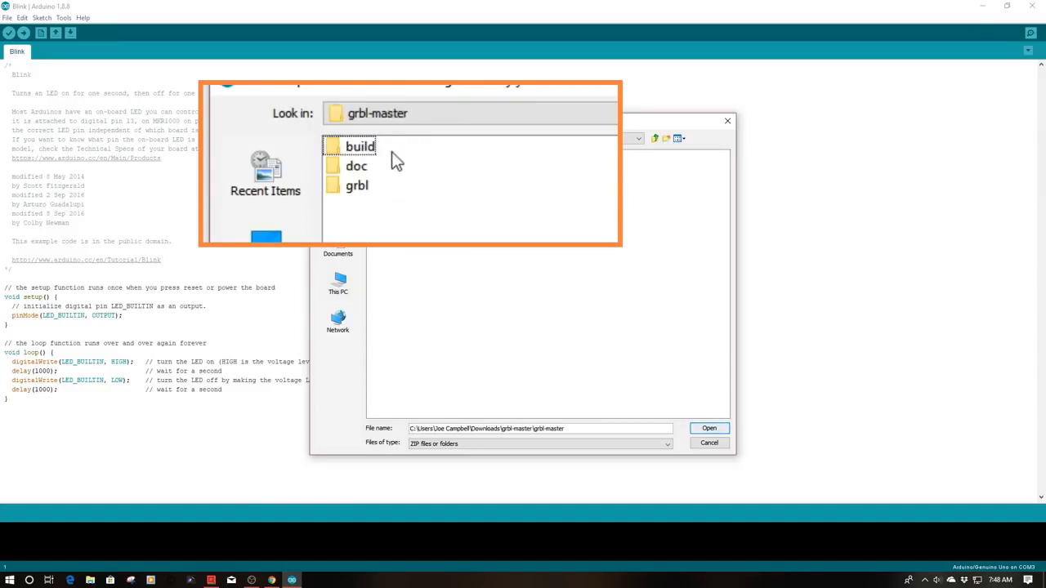
{"action": "left_click", "coordinate": [357, 185]}
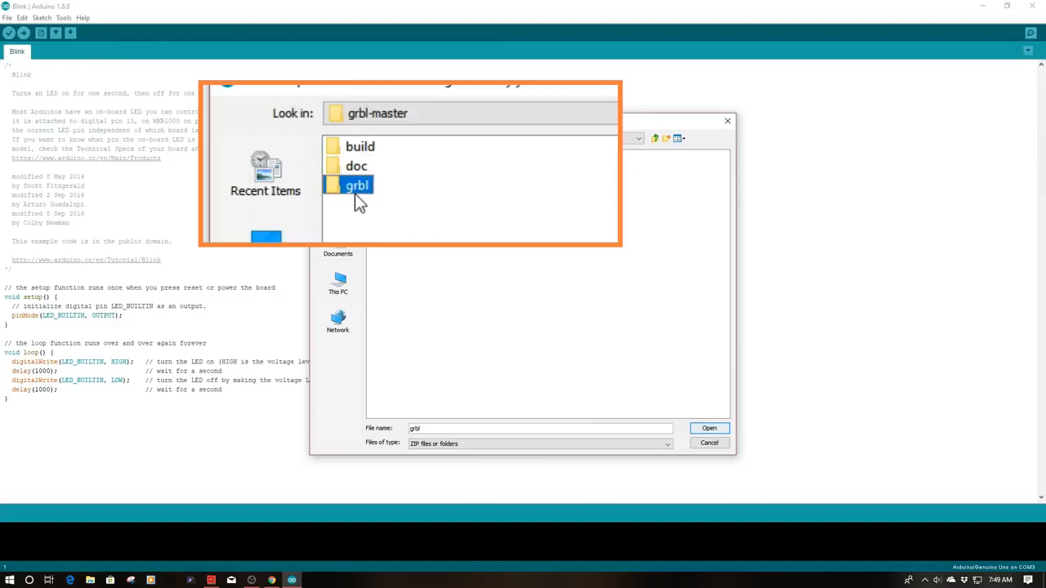
{"action": "mouse_move", "coordinate": [402, 260]}
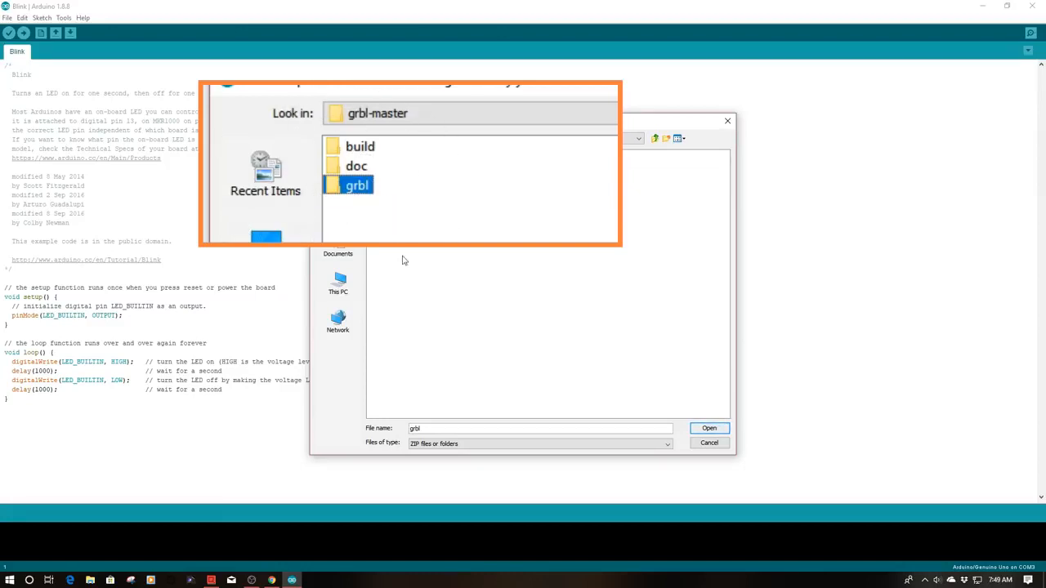
{"action": "left_click", "coordinate": [708, 428]}
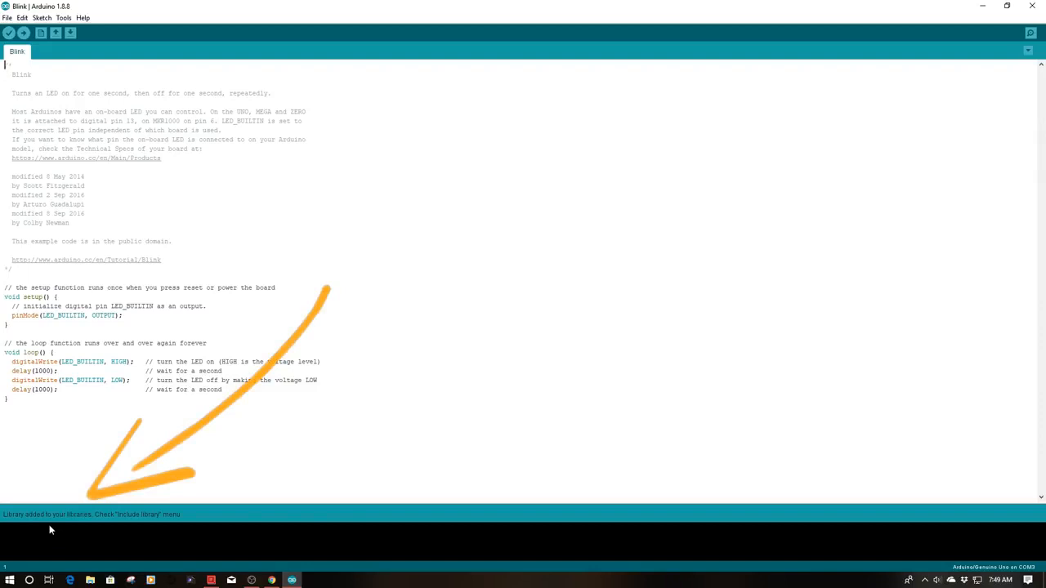
{"action": "mouse_move", "coordinate": [147, 519]}
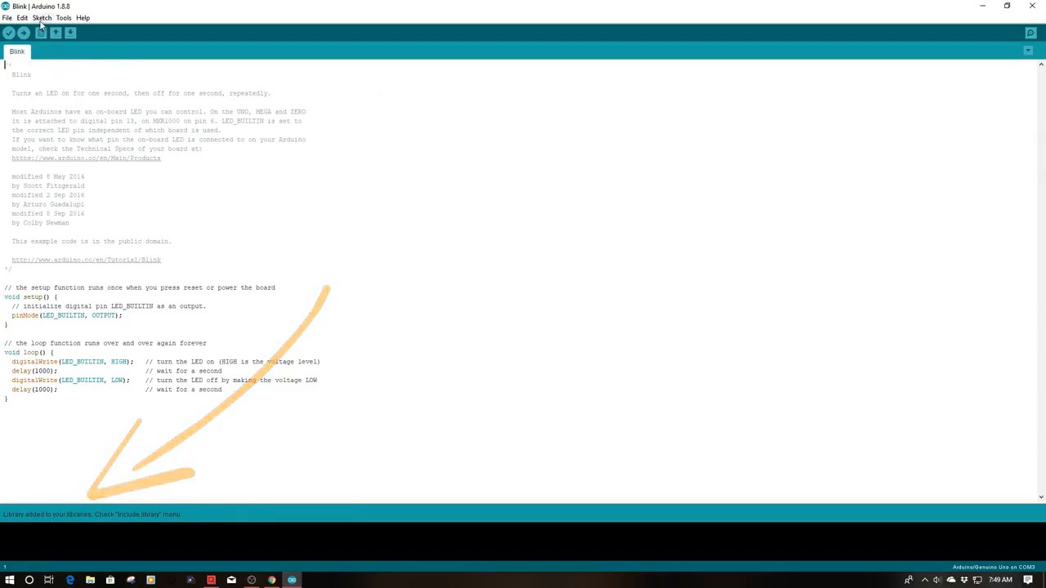
Include the contributed grbl library so its headers appear above the Blink code.
{"action": "left_click", "coordinate": [40, 16]}
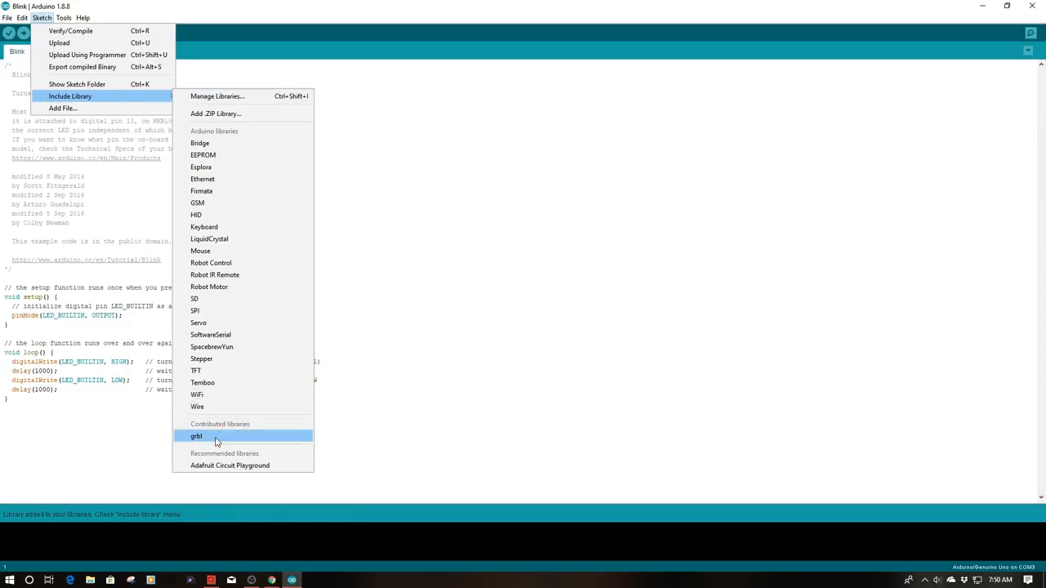
{"action": "left_click", "coordinate": [196, 435]}
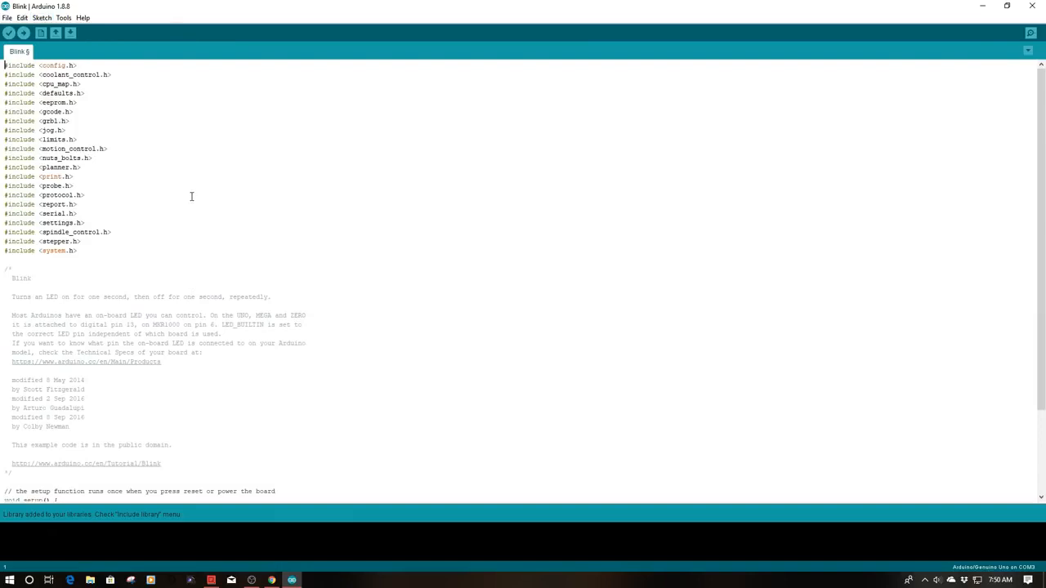
{"action": "mouse_move", "coordinate": [186, 196]}
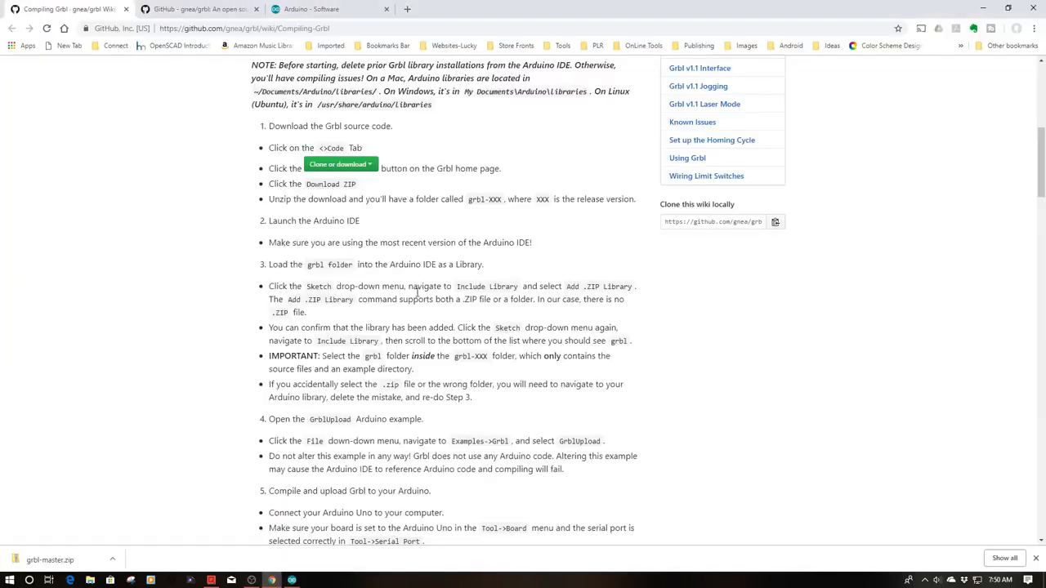
{"action": "mouse_move", "coordinate": [423, 352]}
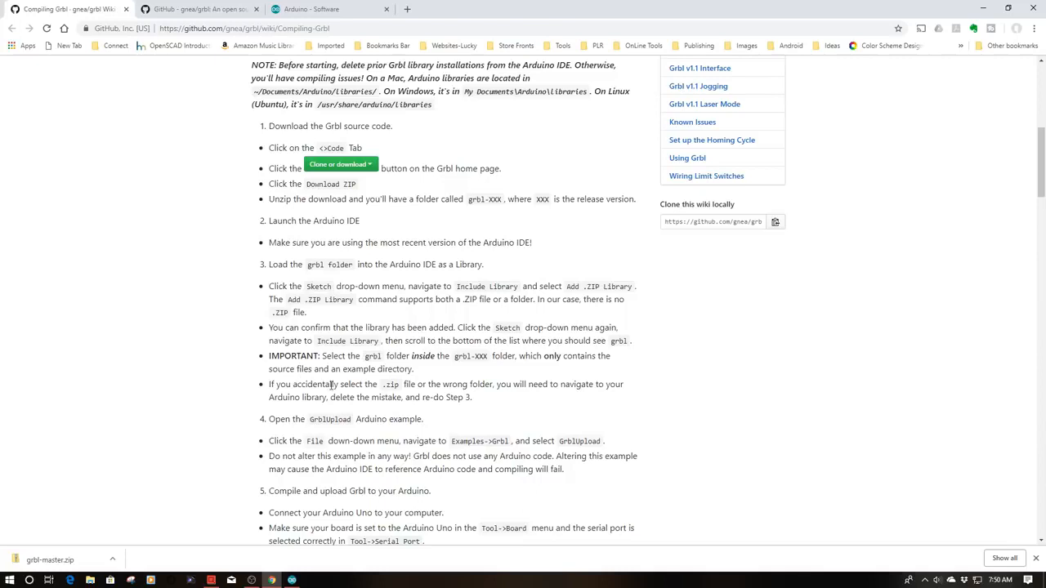
{"action": "mouse_move", "coordinate": [478, 406]}
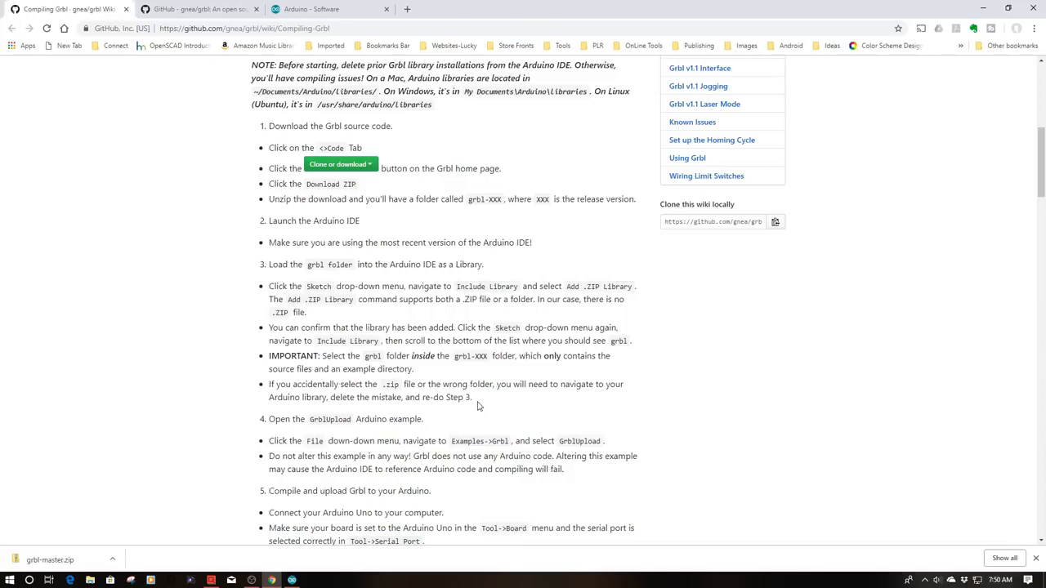
{"action": "mouse_move", "coordinate": [347, 431]}
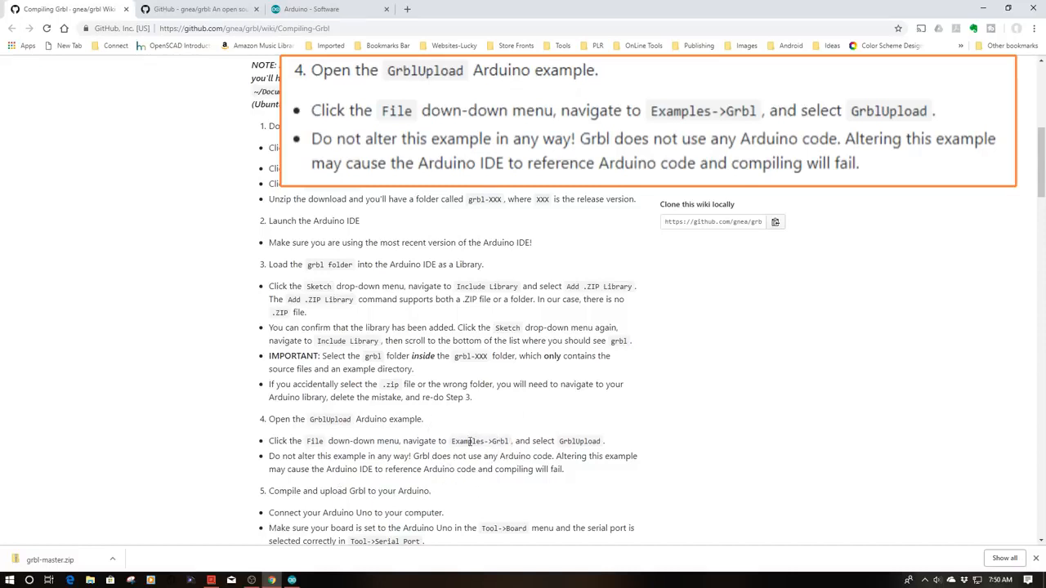
Switch back to the Arduino IDE from the GitHub wiki.
{"action": "left_click", "coordinate": [272, 580]}
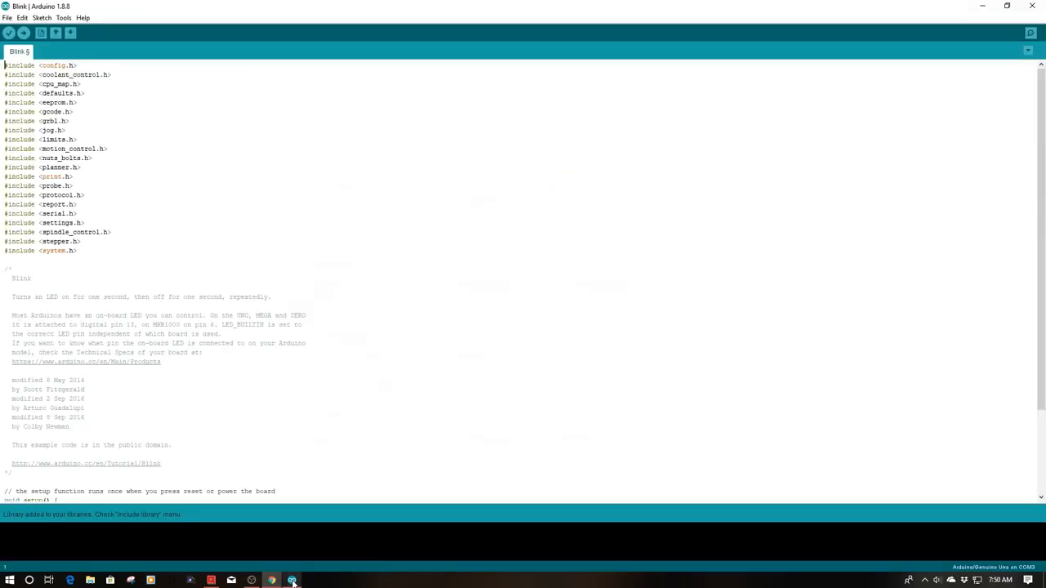
Open the grblUpload example via File > Examples > grbl in a new window.
{"action": "left_click", "coordinate": [6, 17]}
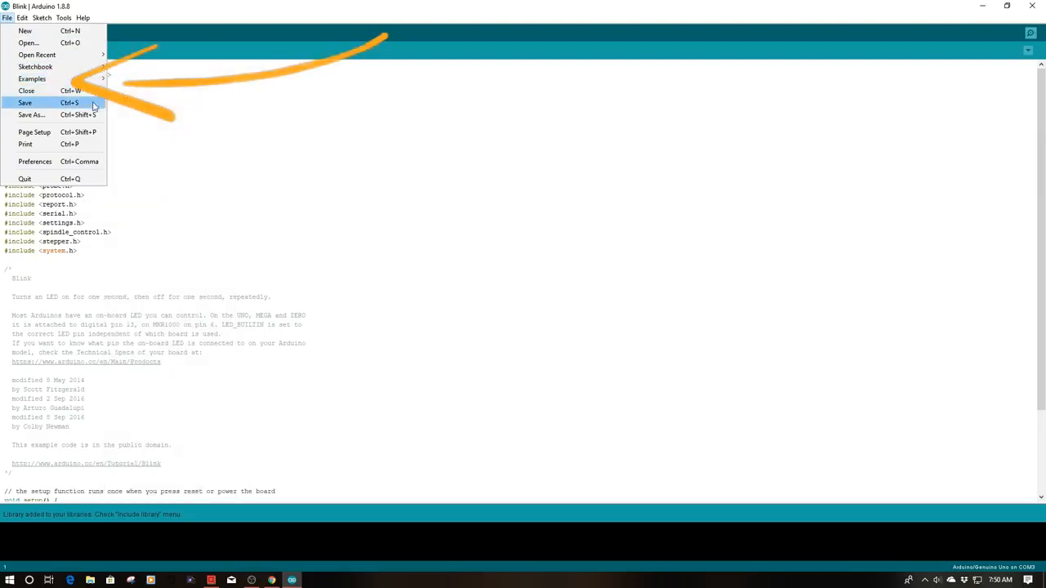
{"action": "left_click", "coordinate": [32, 79]}
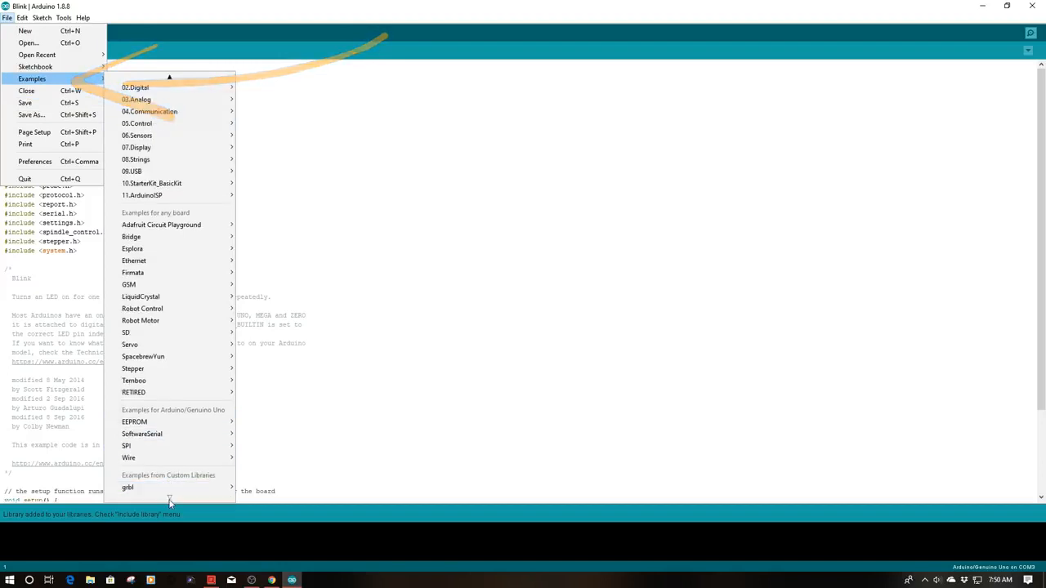
{"action": "mouse_move", "coordinate": [128, 487]}
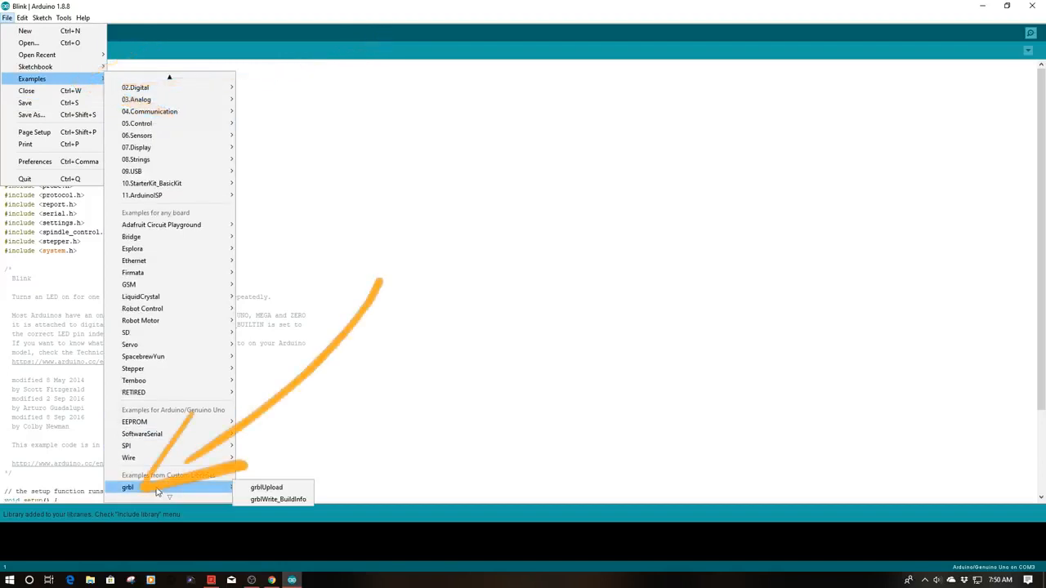
{"action": "mouse_move", "coordinate": [162, 490]}
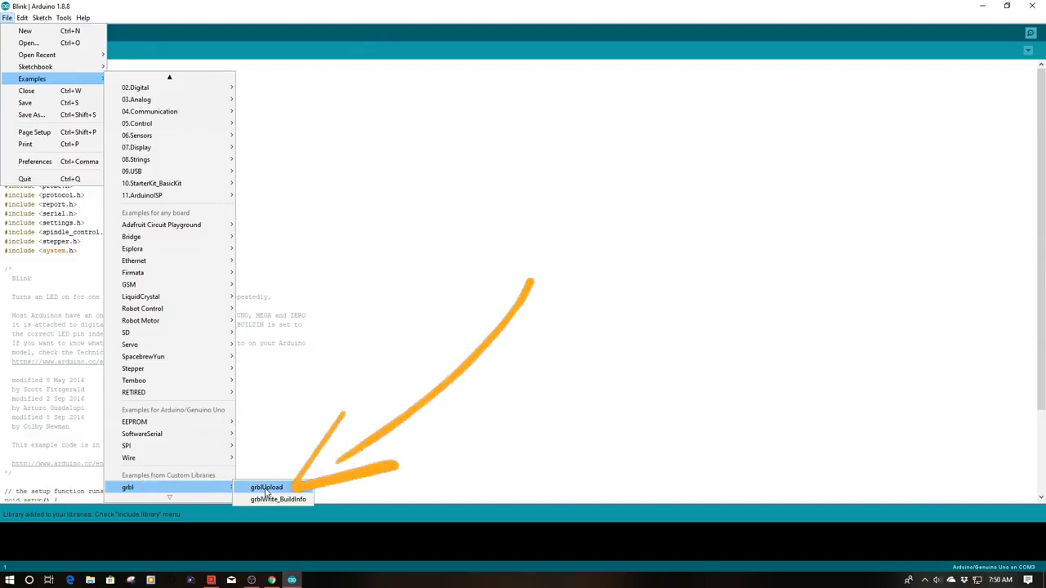
{"action": "left_click", "coordinate": [267, 487]}
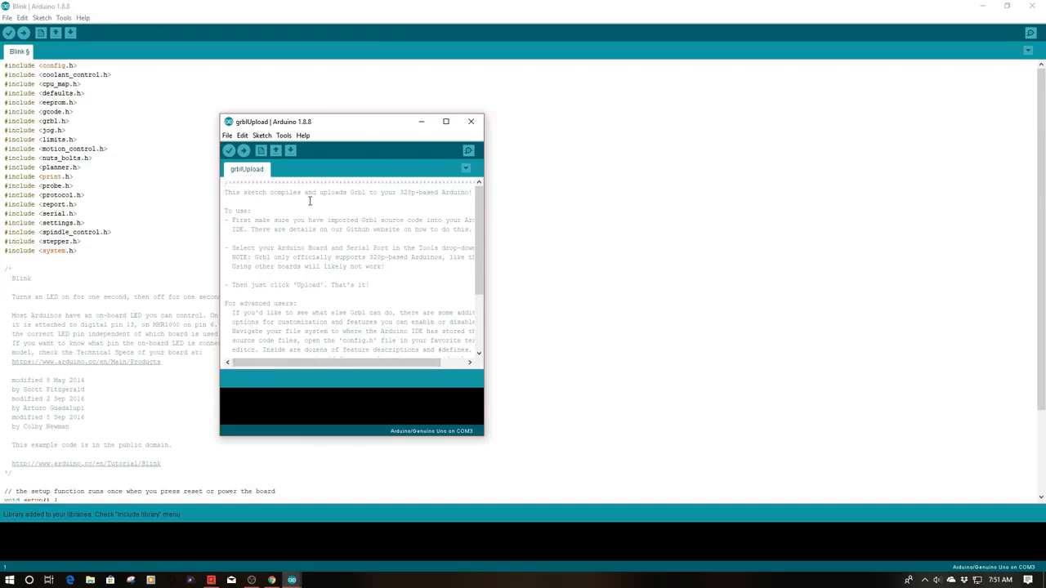
{"action": "mouse_move", "coordinate": [244, 151]}
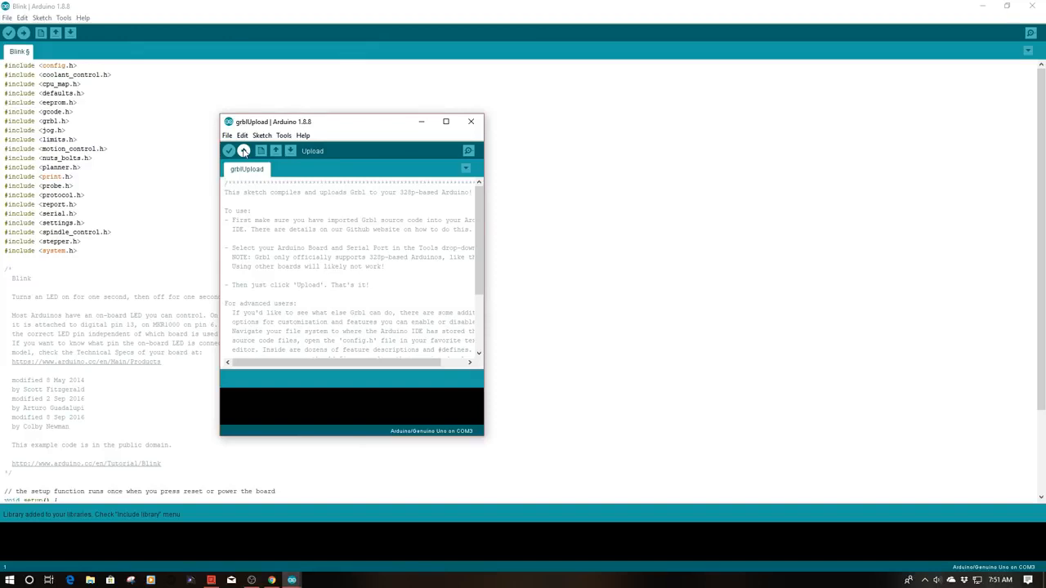
{"action": "mouse_move", "coordinate": [229, 150]}
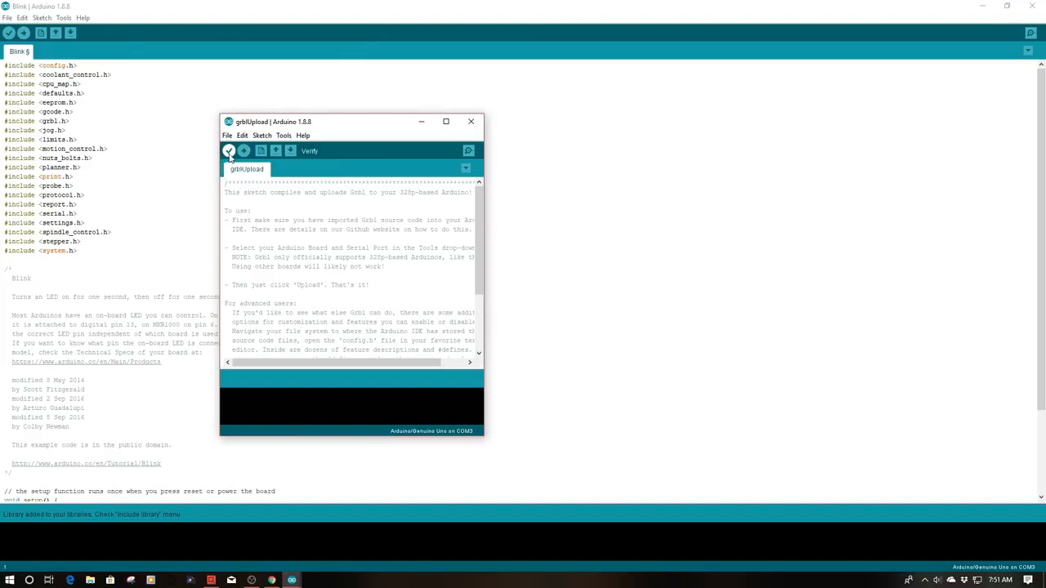
Verify-compile the grblUpload sketch with the window maximized, ending in a low-memory warning.
{"action": "left_click", "coordinate": [229, 151]}
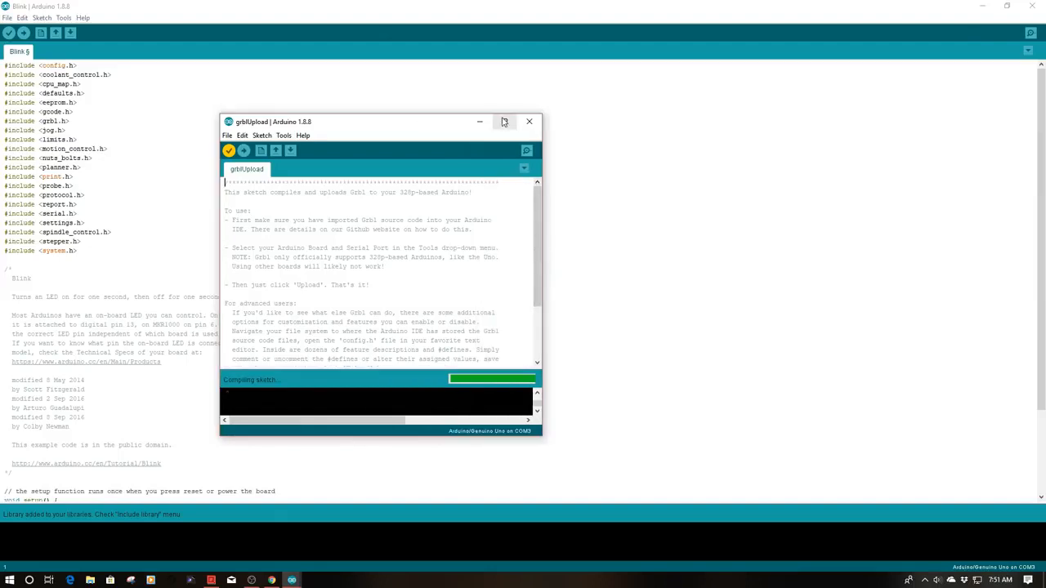
{"action": "left_click", "coordinate": [503, 121]}
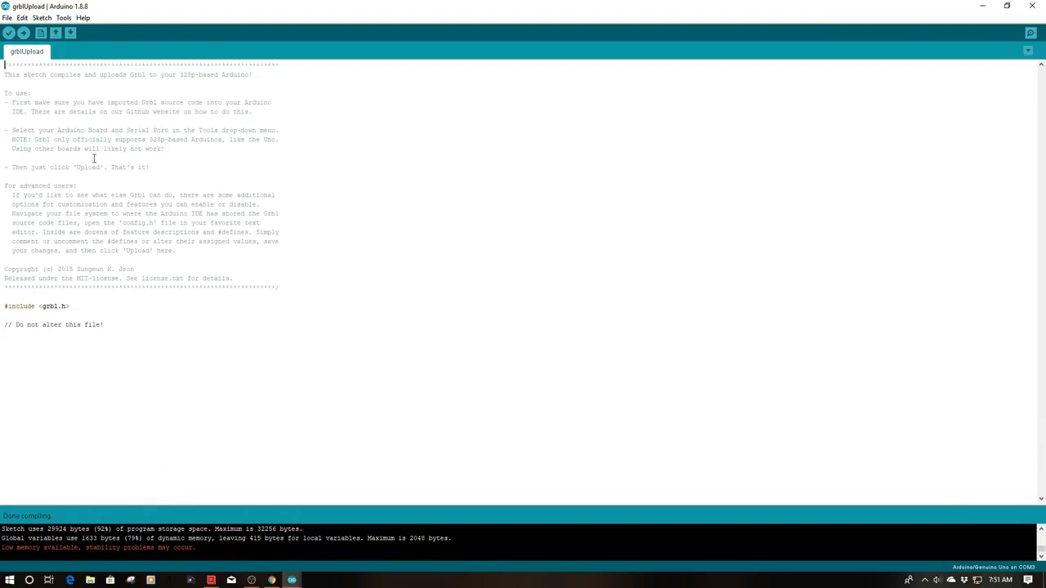
{"action": "left_click", "coordinate": [23, 32]}
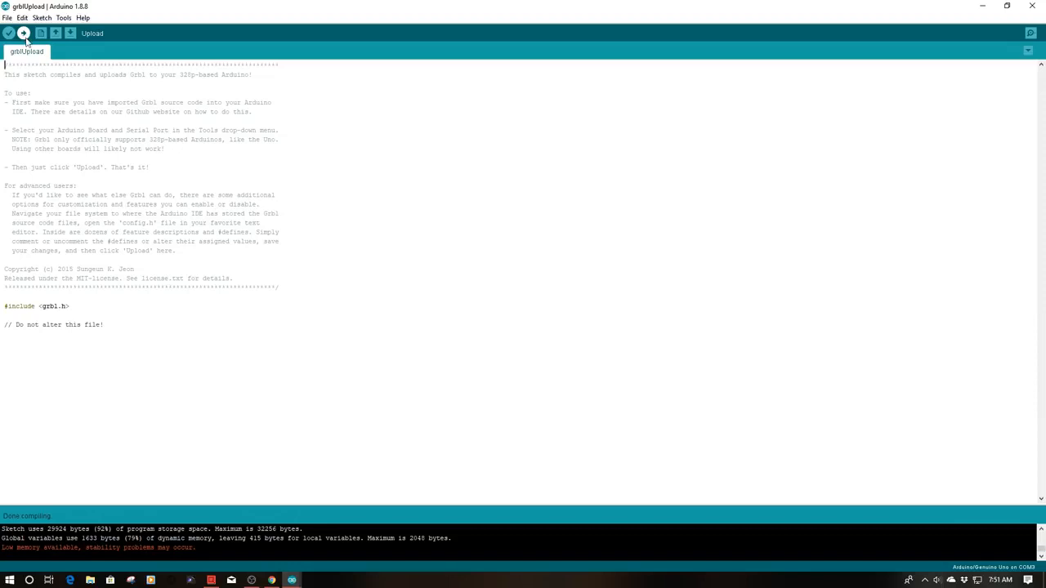
{"action": "left_click", "coordinate": [23, 32]}
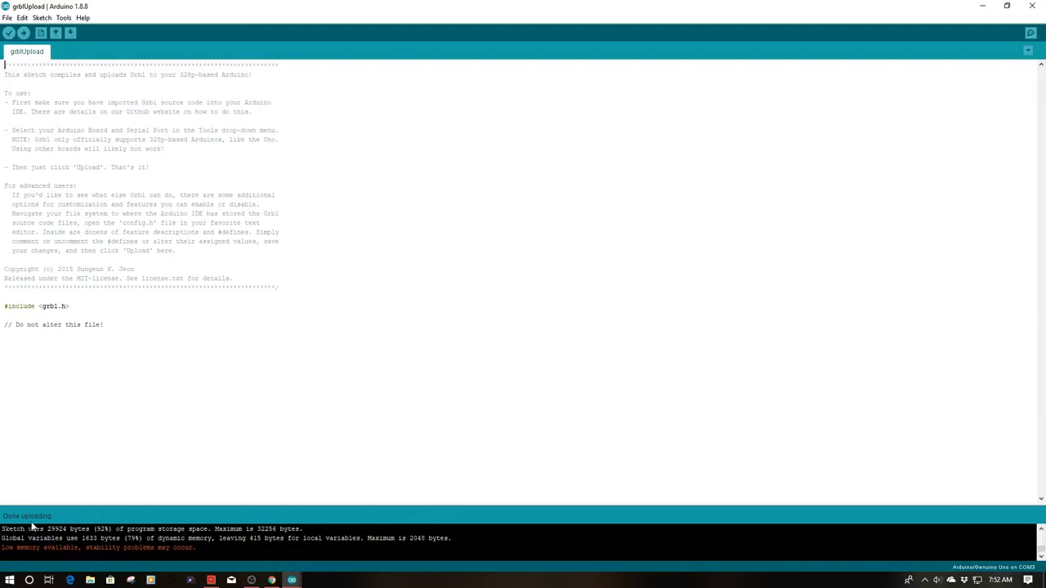
{"action": "mouse_move", "coordinate": [106, 556]}
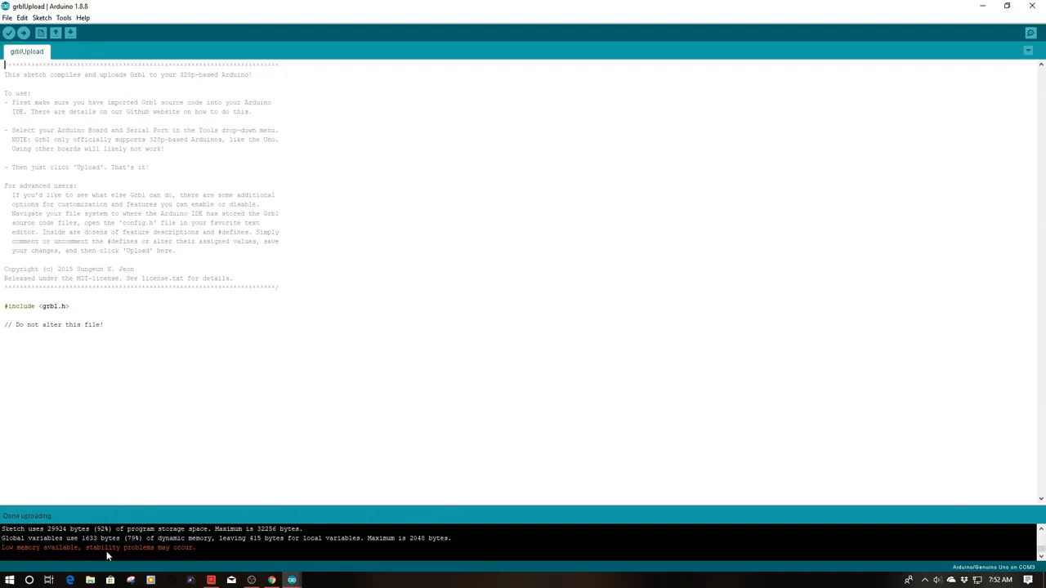
{"action": "mouse_move", "coordinate": [45, 442]}
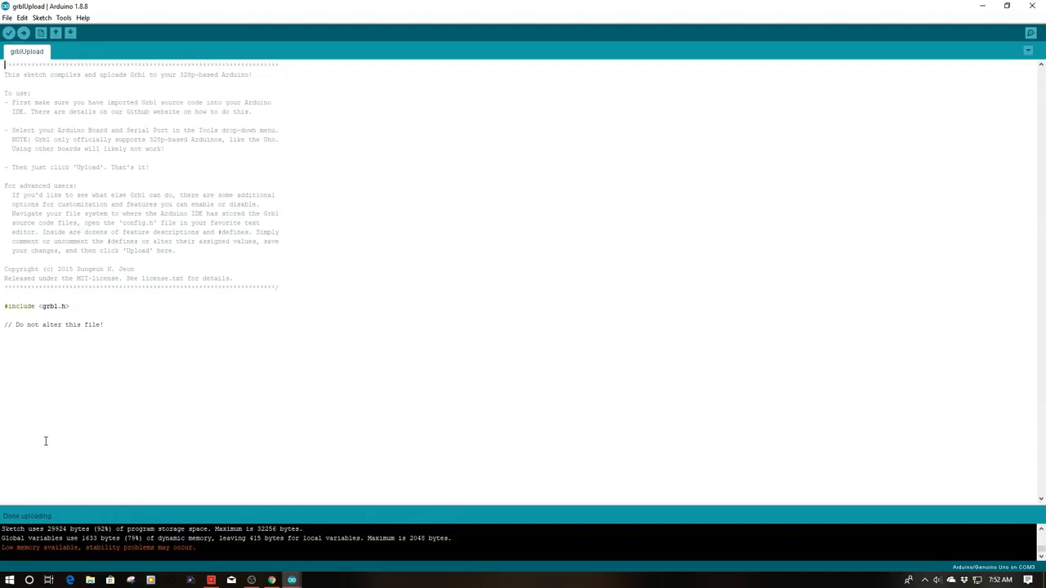